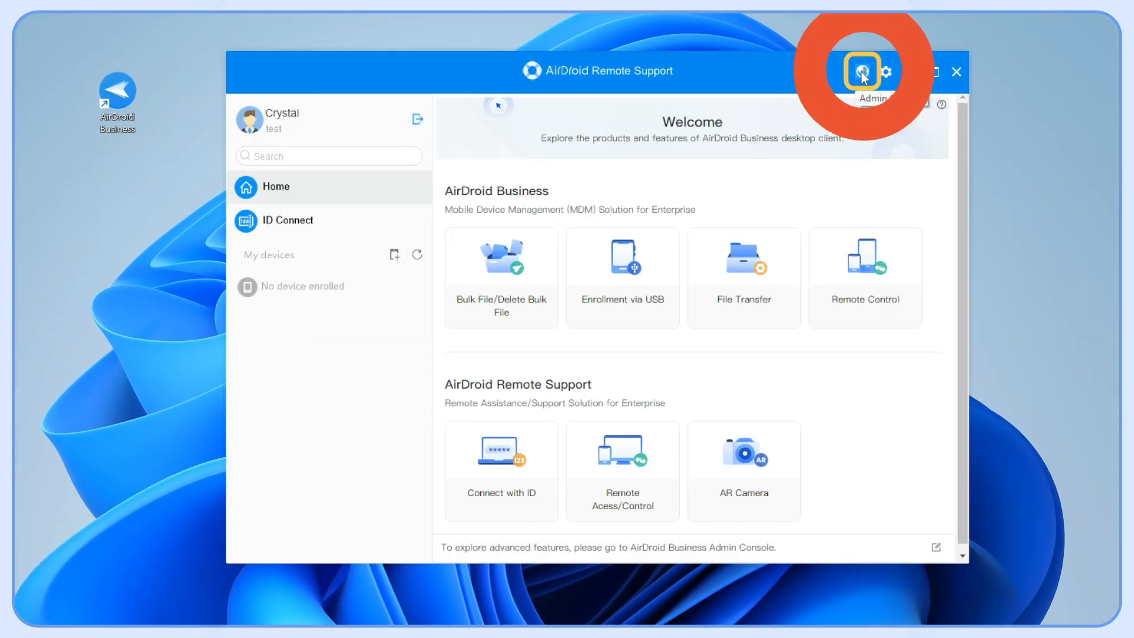
Launch the Business Admin Console from the Remote Support title bar
{"action": "left_click", "coordinate": [860, 70]}
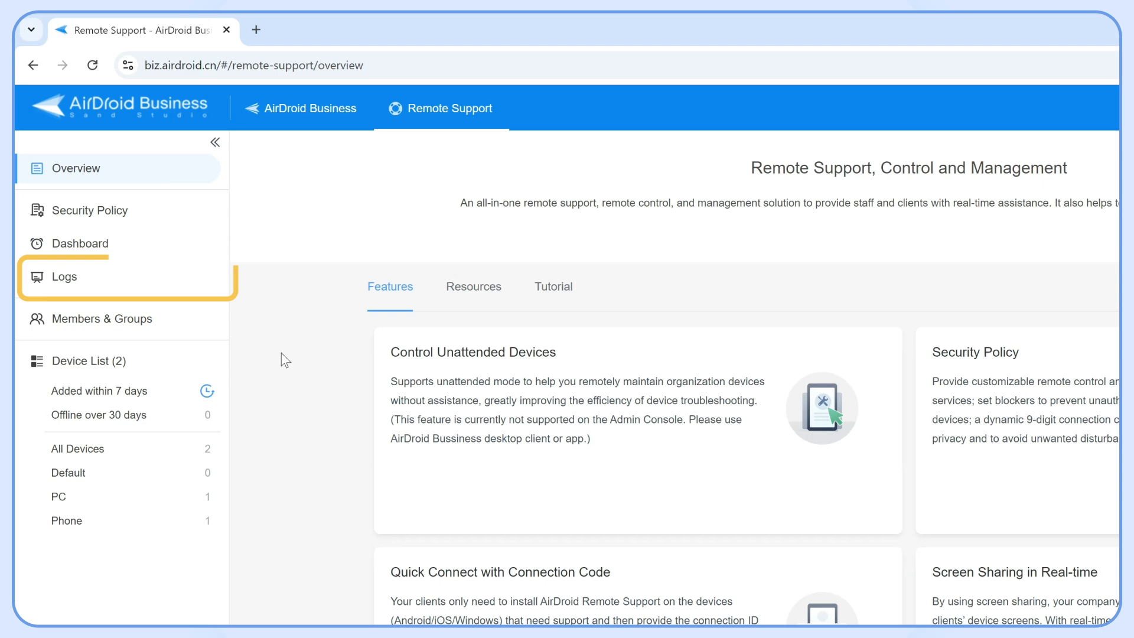
Show remote session logs from 2024-09-11 and set the search category to Connection Status
{"action": "left_click", "coordinate": [64, 277]}
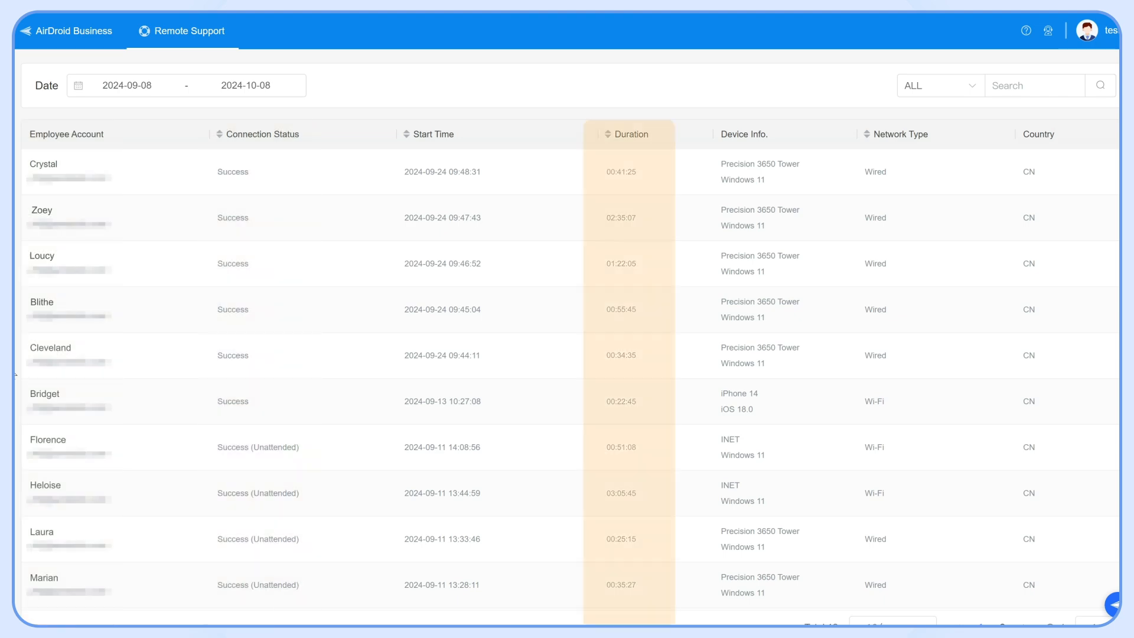
{"action": "left_click", "coordinate": [127, 85]}
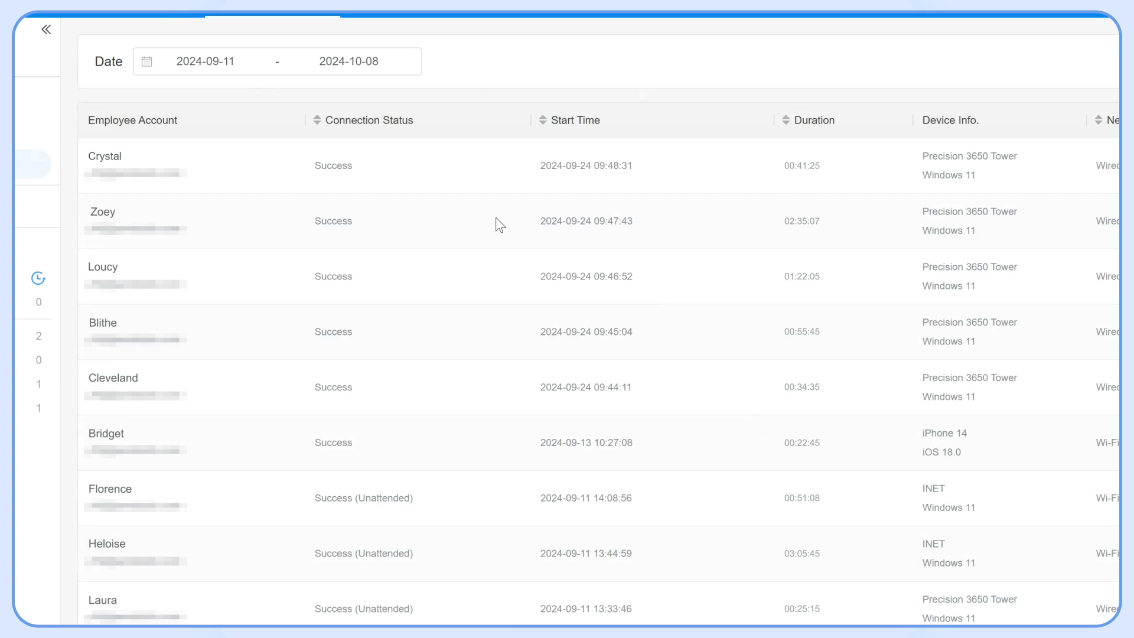
{"action": "left_click", "coordinate": [874, 62]}
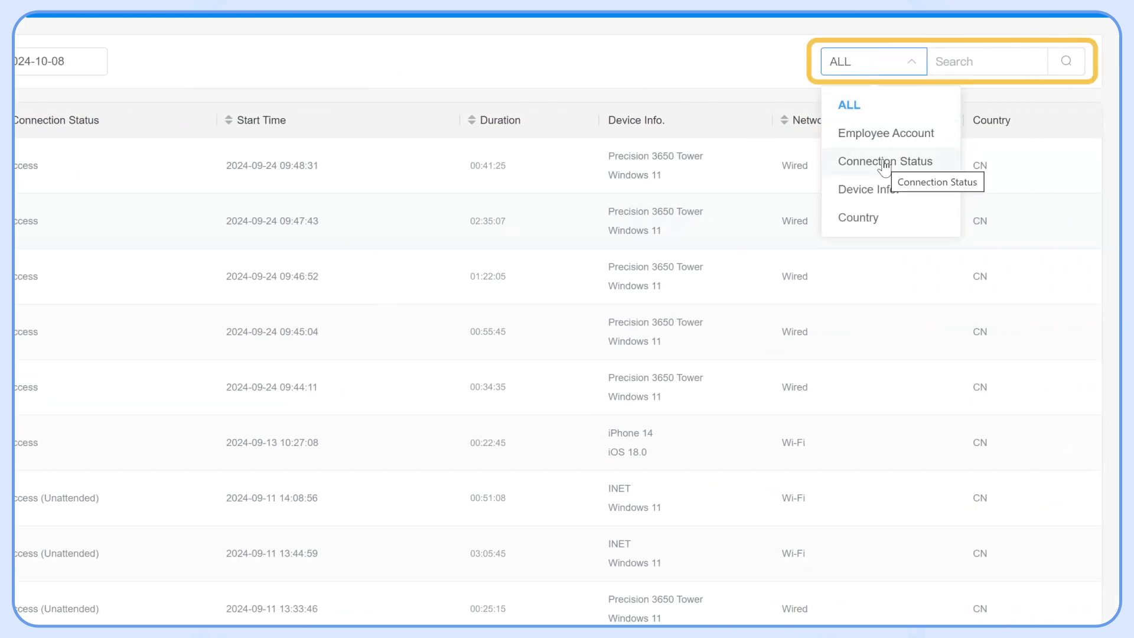
{"action": "left_click", "coordinate": [886, 161]}
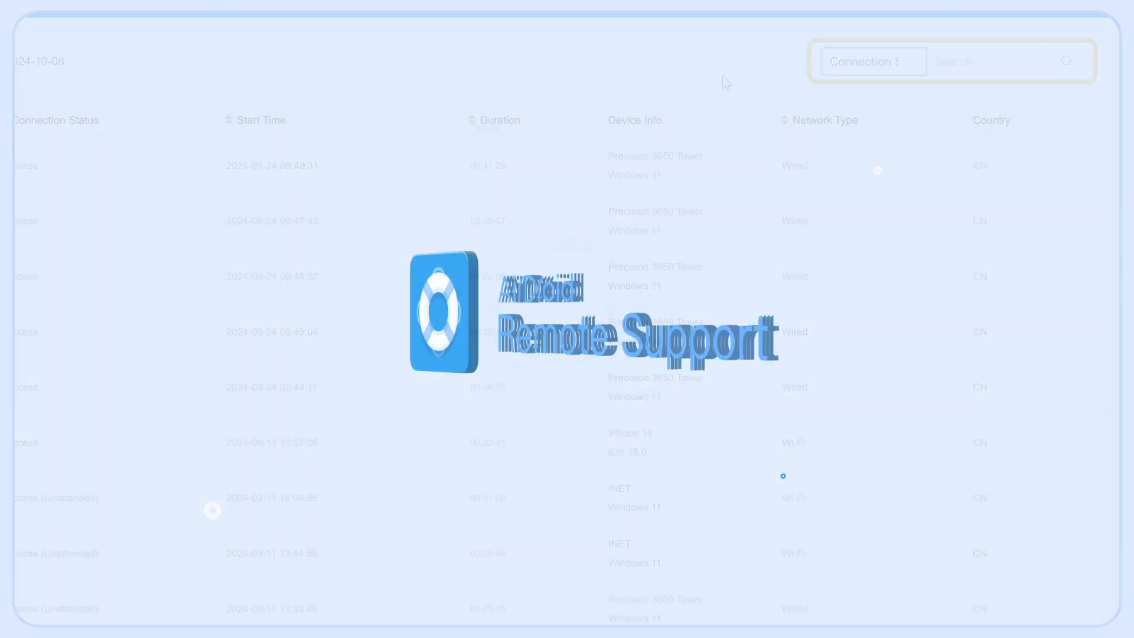